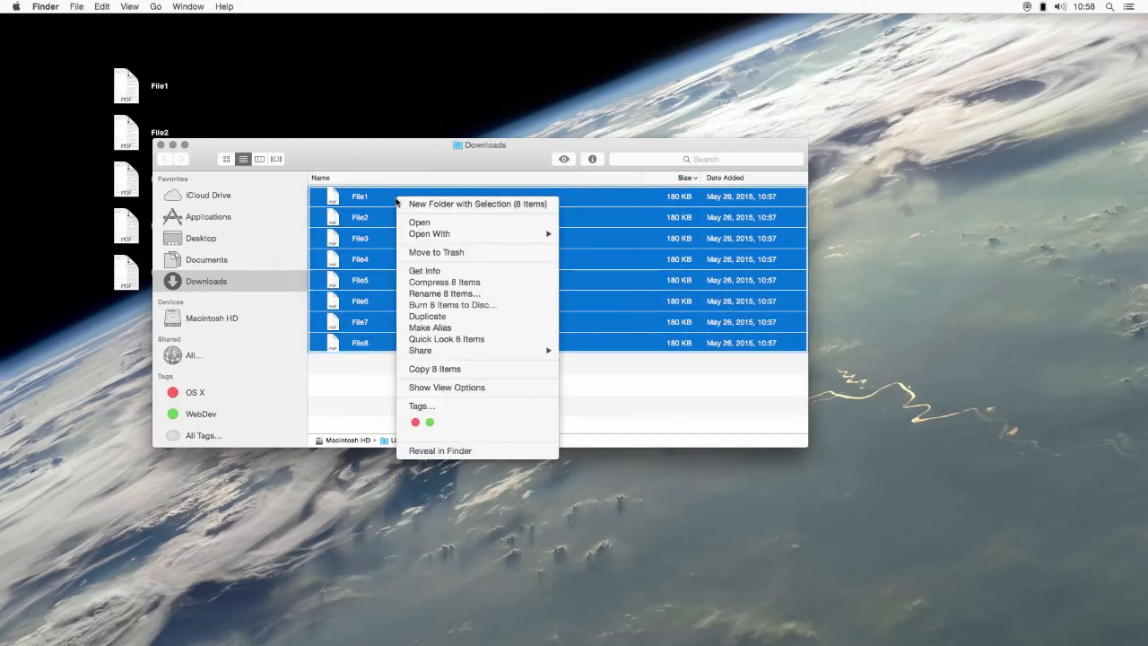
pyautogui.moveTo(436, 252)
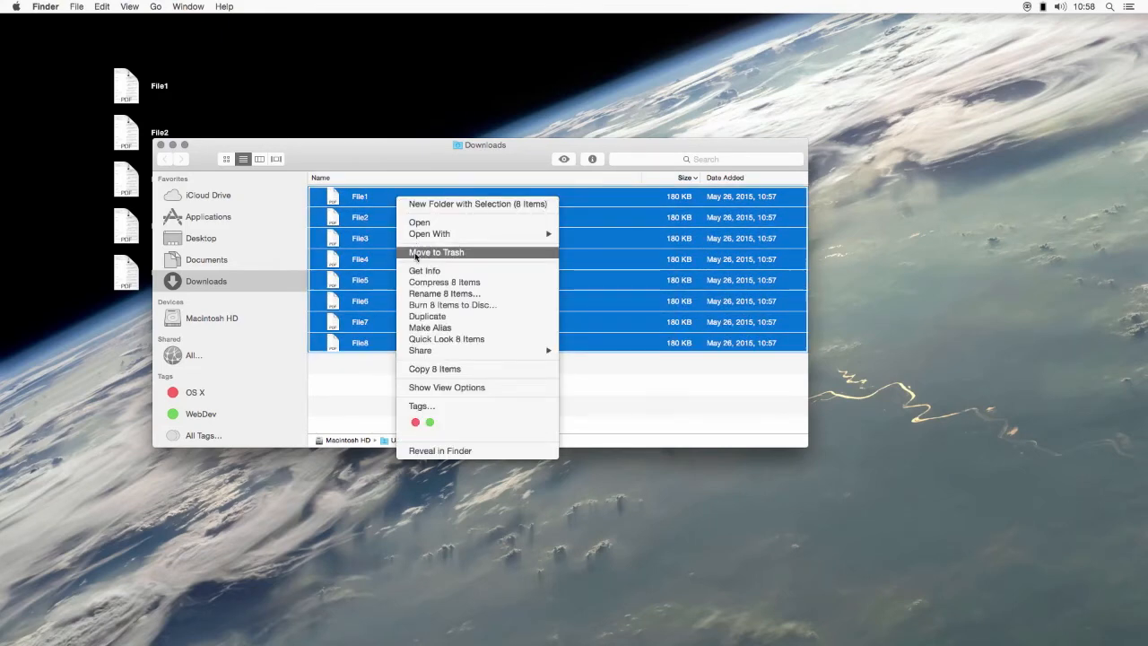
# Move the eight downloaded PDFs to the Trash and empty the Trash
pyautogui.click(436, 252)
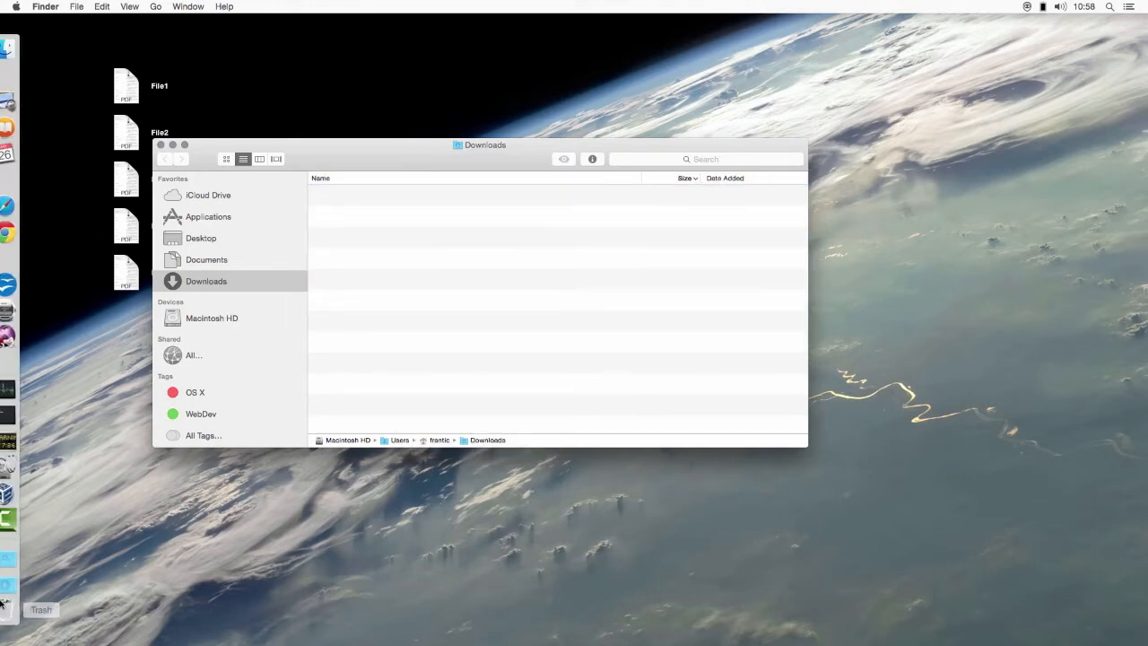
pyautogui.rightClick(16, 609)
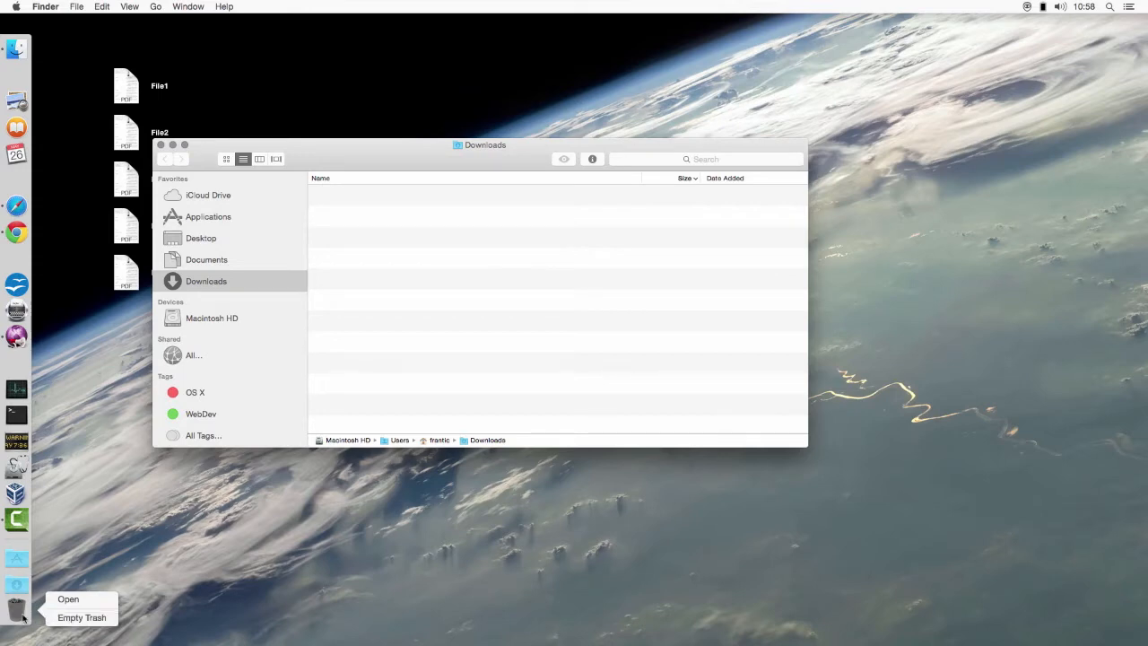
pyautogui.click(68, 599)
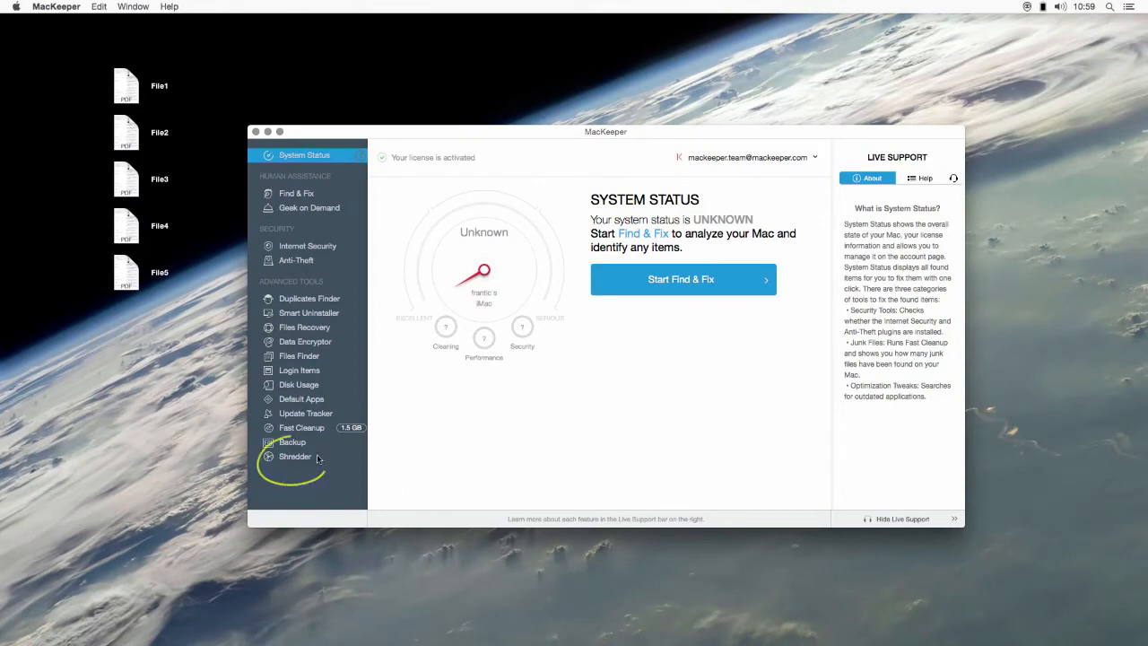
# Open MacKeeper's Shredder tool and bring up the file chooser for items to shred
pyautogui.click(295, 456)
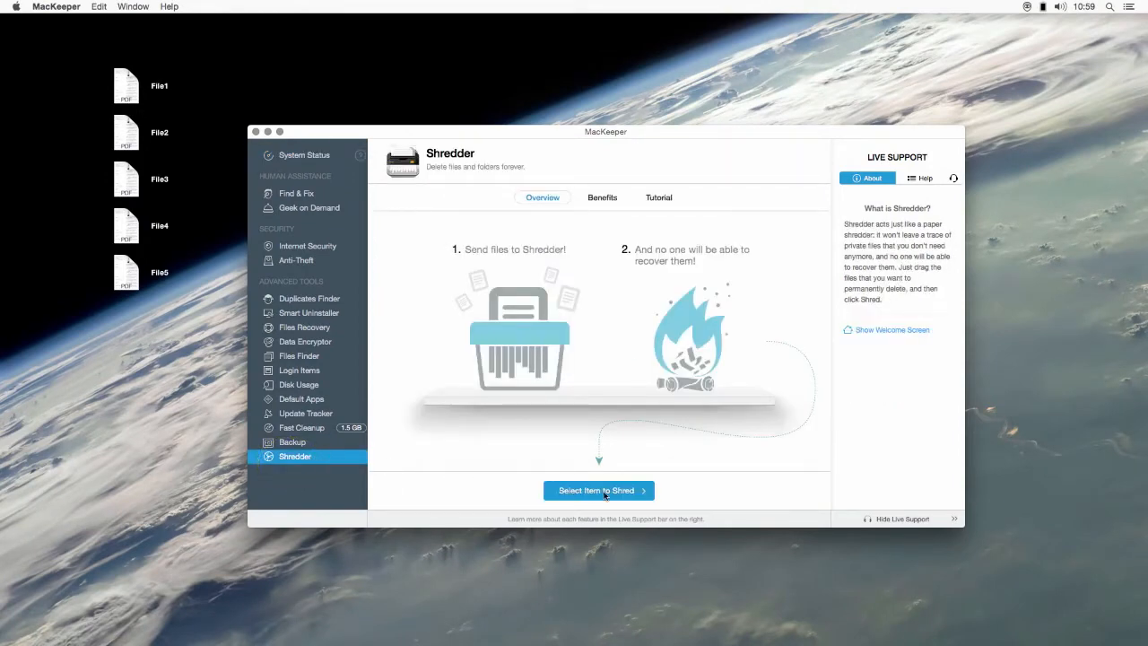
pyautogui.click(598, 489)
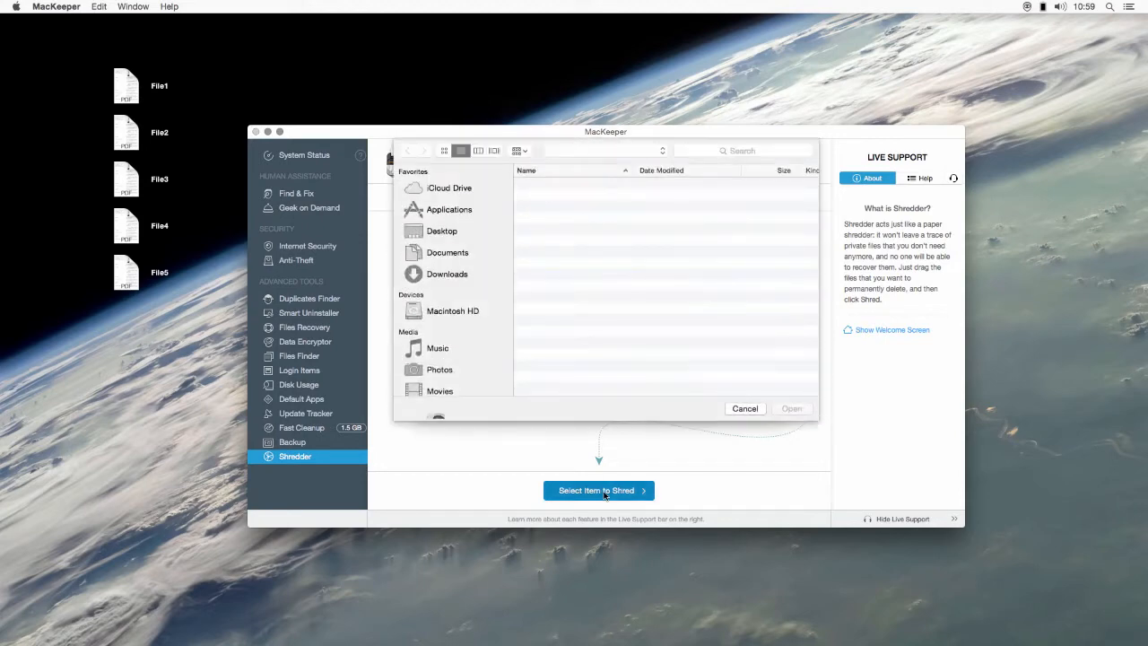
# Add all files from the Downloads folder to the Shredder list
pyautogui.click(446, 273)
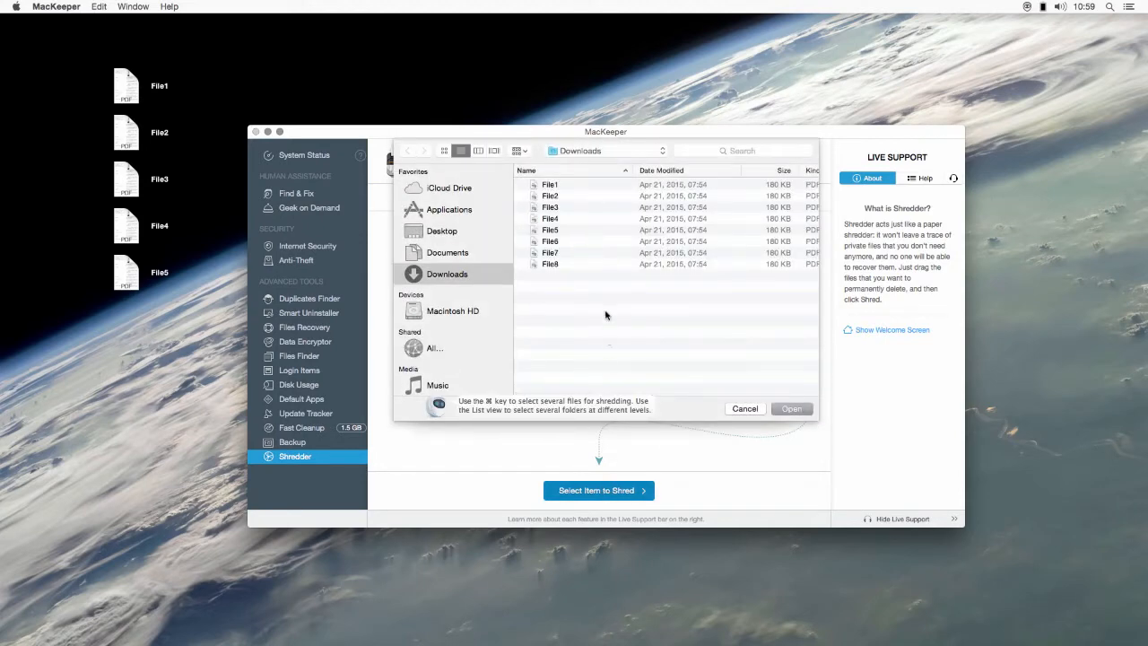
pyautogui.press('cmd+a')
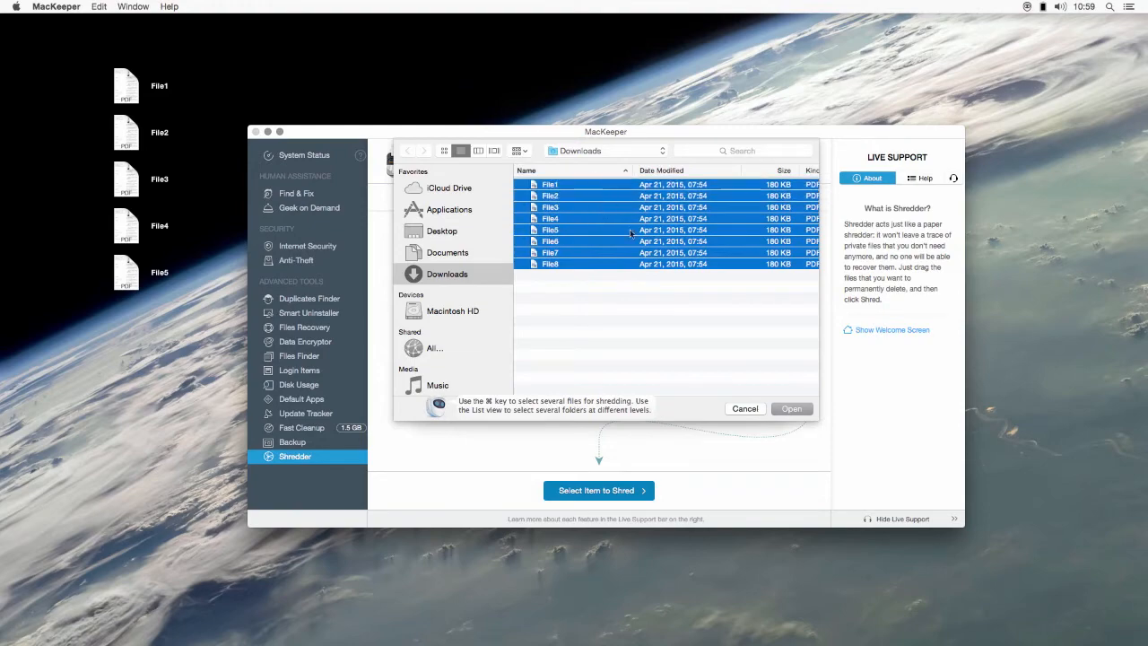
pyautogui.click(791, 409)
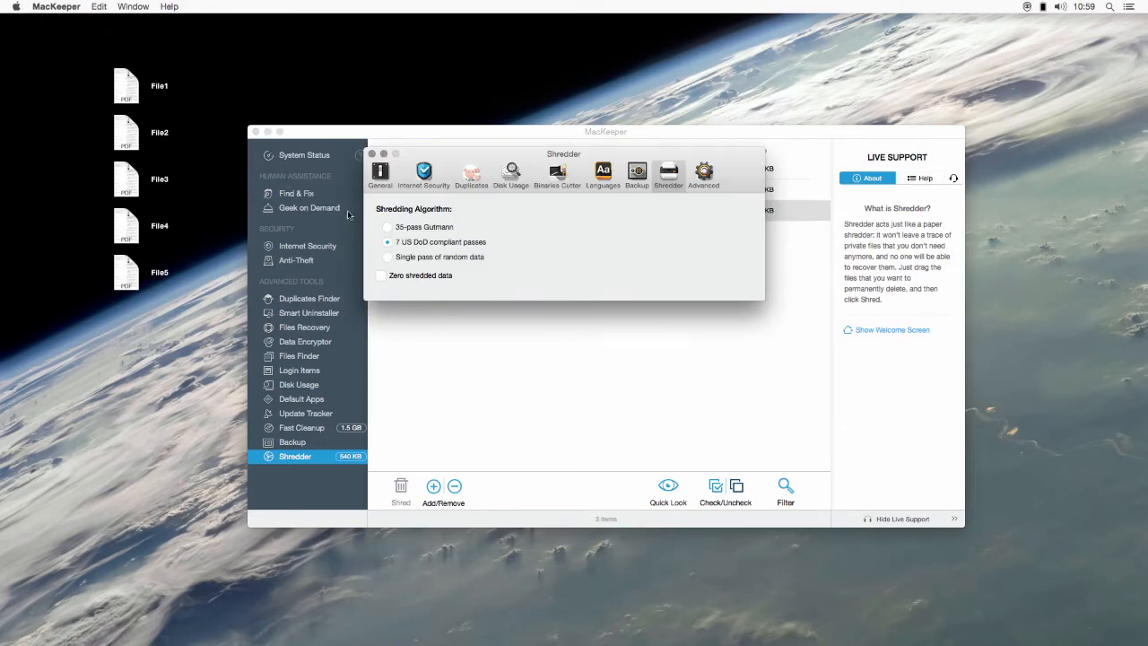
# Shred File1–File3 using 35-pass Gutmann with zeroing, then close preferences
pyautogui.click(386, 226)
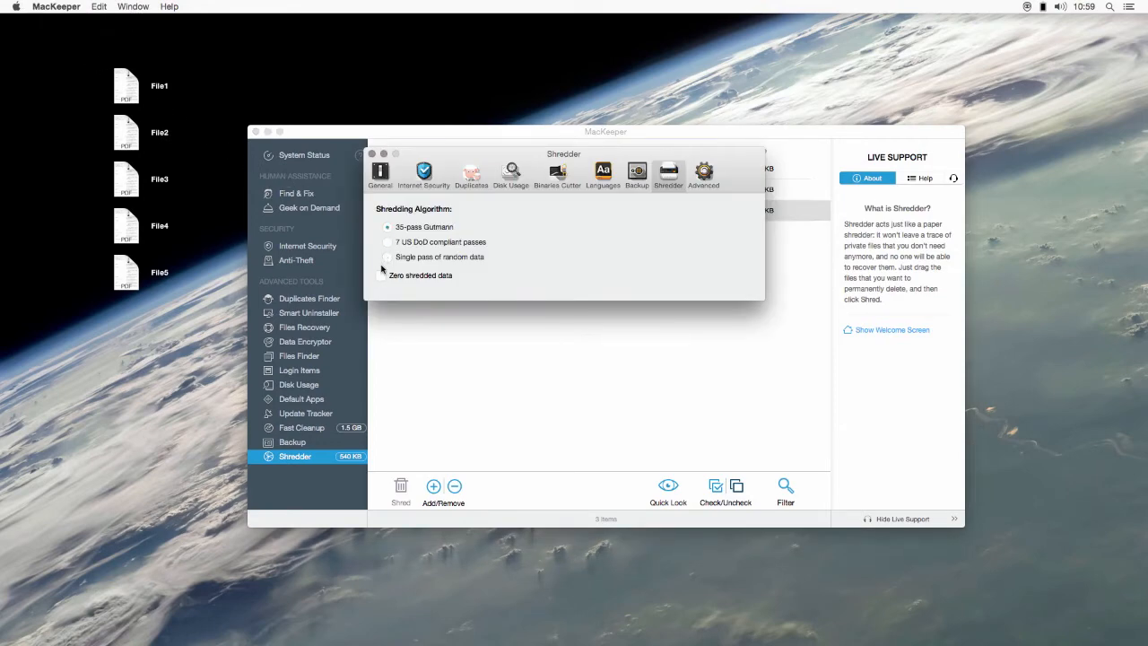
pyautogui.click(381, 275)
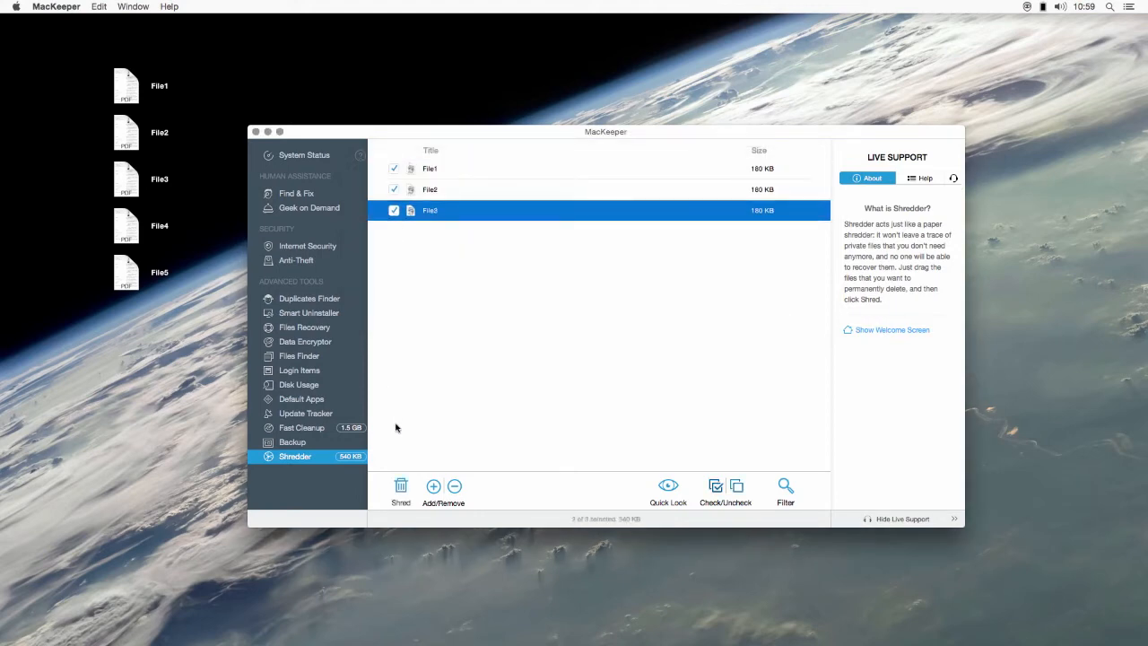
pyautogui.click(401, 486)
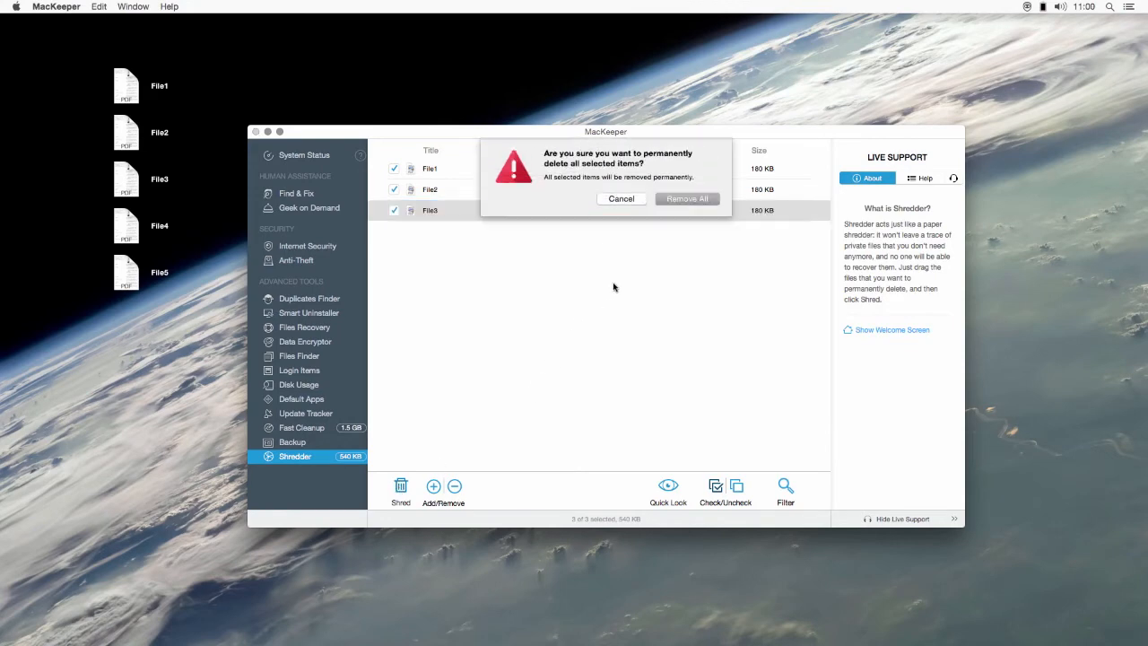
pyautogui.click(686, 198)
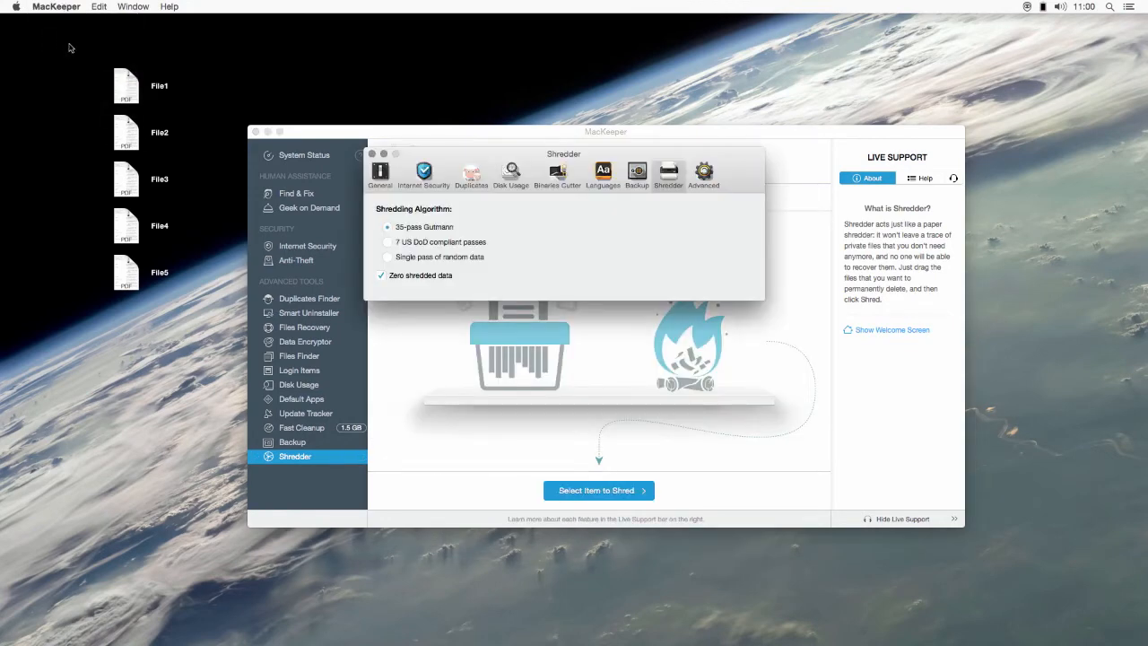
pyautogui.click(387, 257)
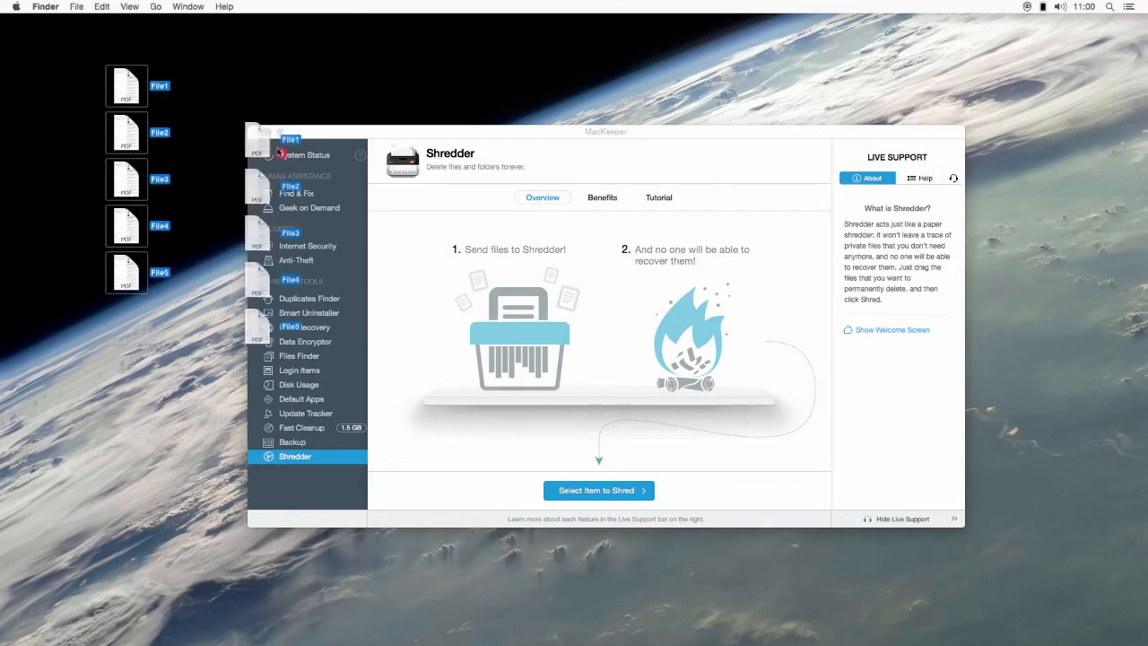
# Drag desktop PDFs File1–File5 into Shredder and confirm shredding them all
pyautogui.moveTo(126, 86); pyautogui.dragTo(598, 306)
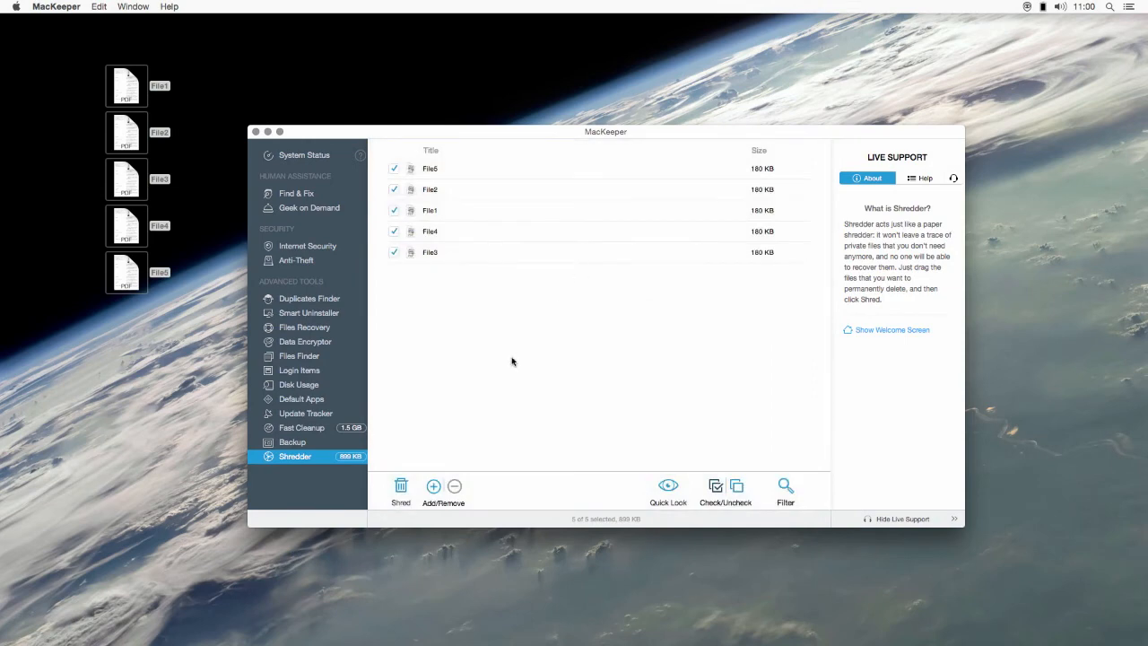
pyautogui.click(401, 488)
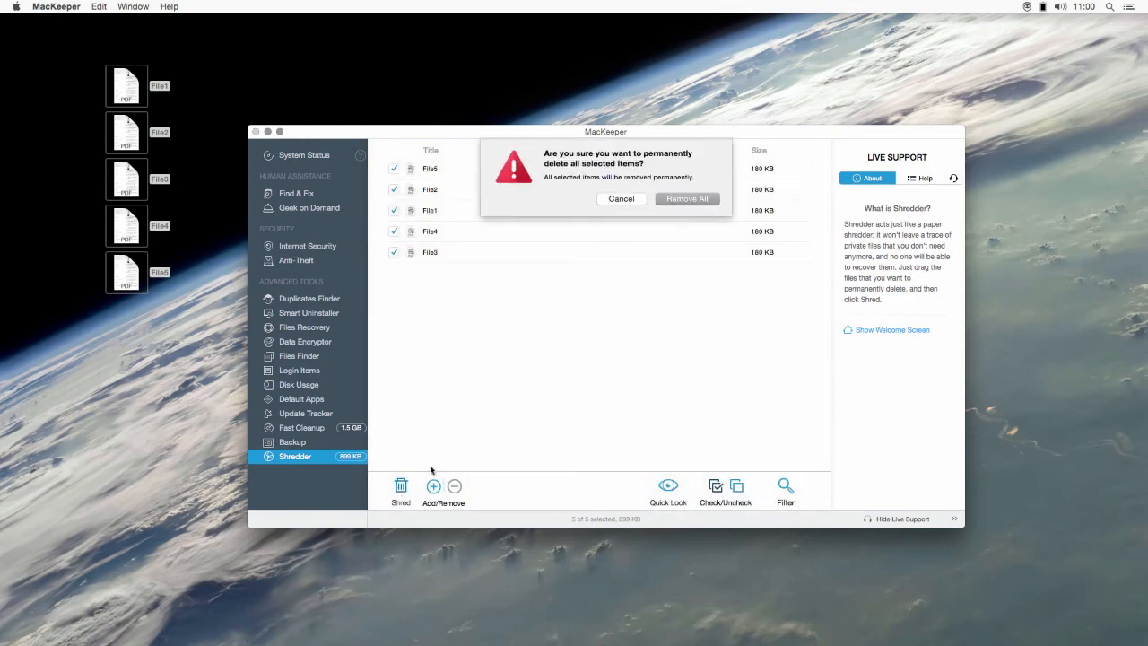
pyautogui.click(621, 198)
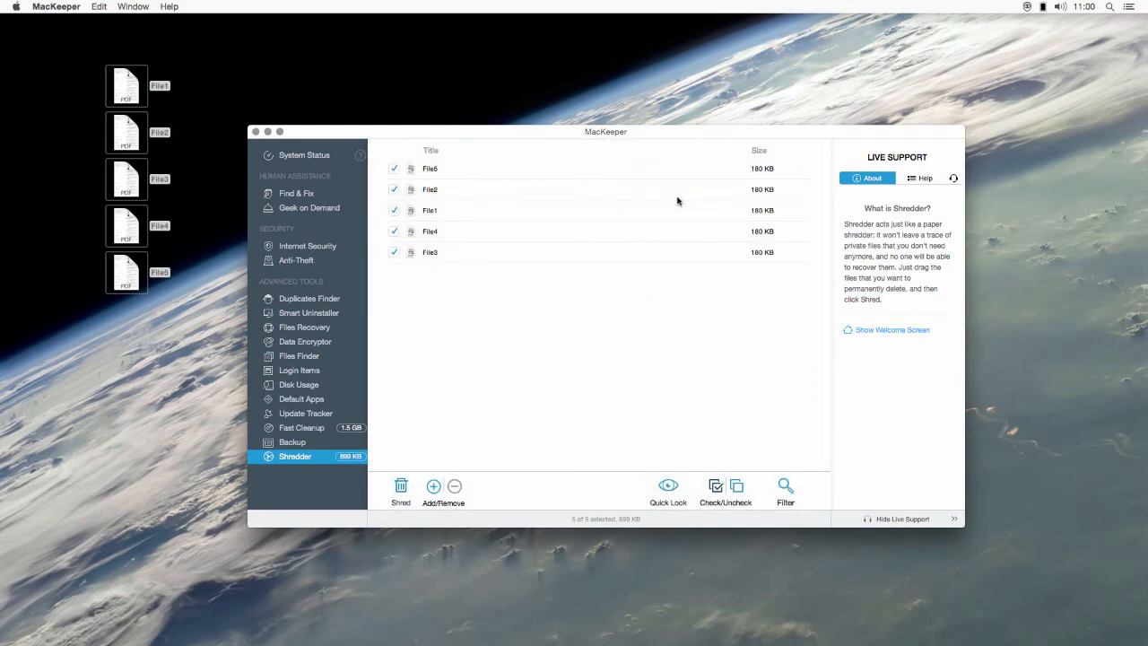